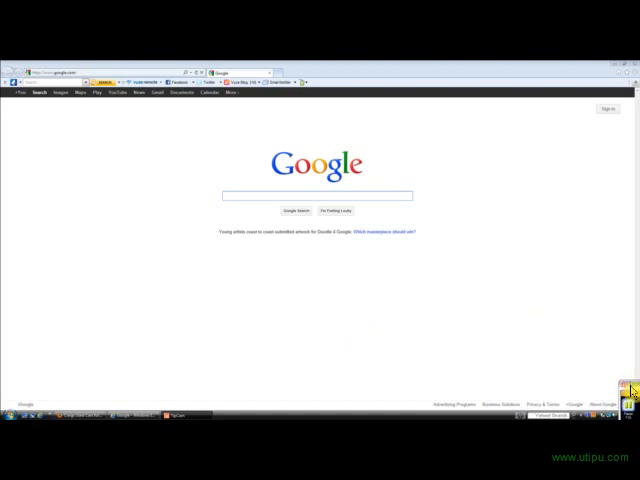
{"action": "mouse_move", "coordinate": [628, 384]}
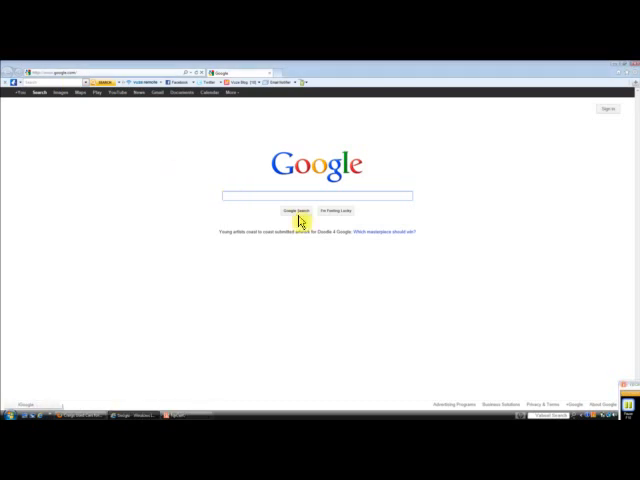
{"action": "mouse_move", "coordinate": [320, 184]}
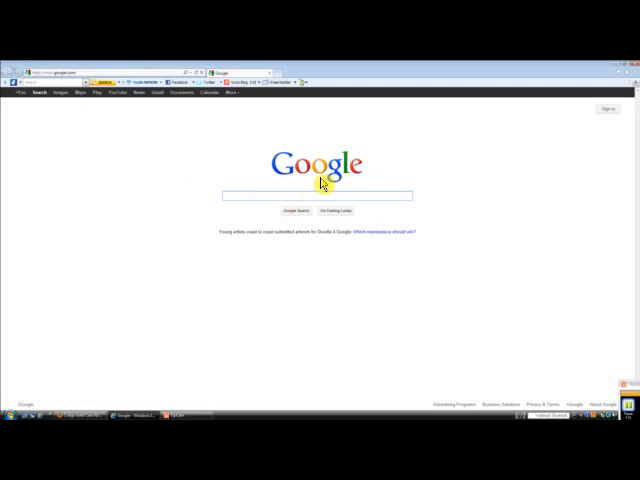
Step: Search Google for 'south florida' and reach the craigslist South Florida home page
{"action": "type", "text": "south"}
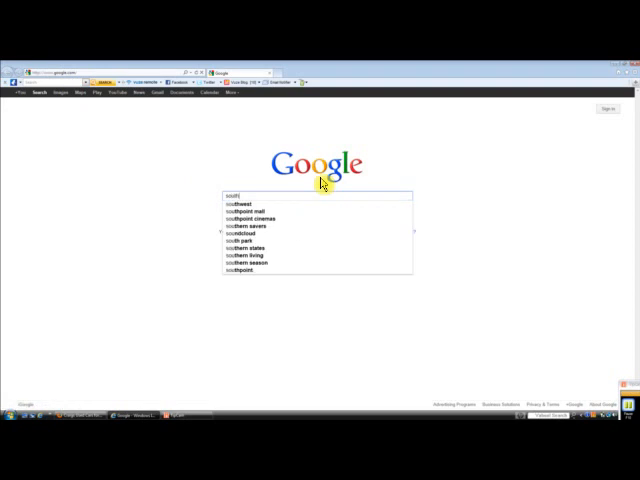
{"action": "type", "text": "florida"}
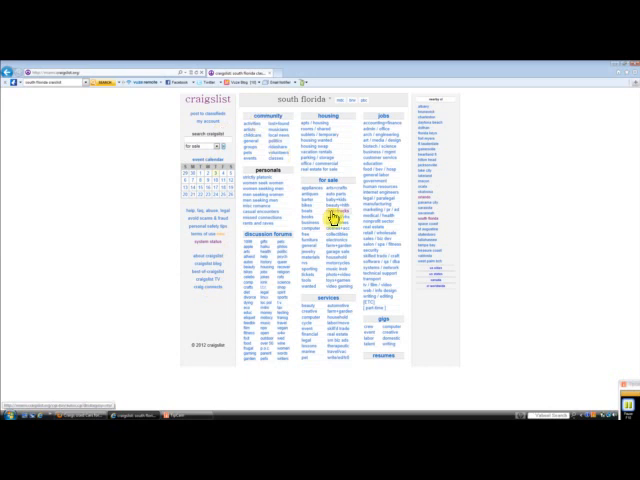
Step: Enter the cars+trucks category under For Sale on the South Florida page
{"action": "left_click", "coordinate": [330, 218]}
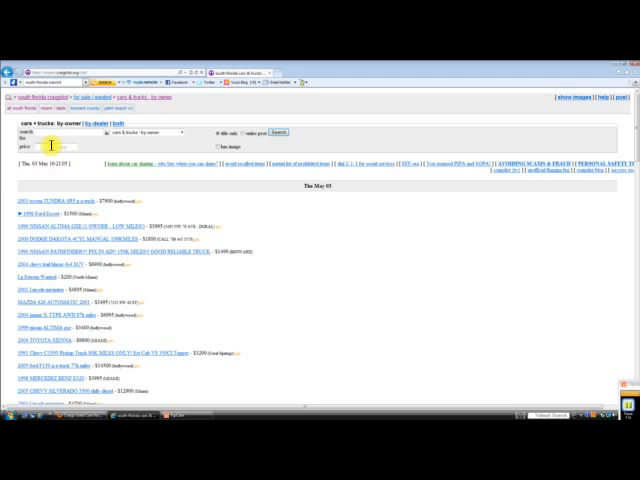
{"action": "mouse_move", "coordinate": [200, 154]}
{"action": "type", "text": "500"}
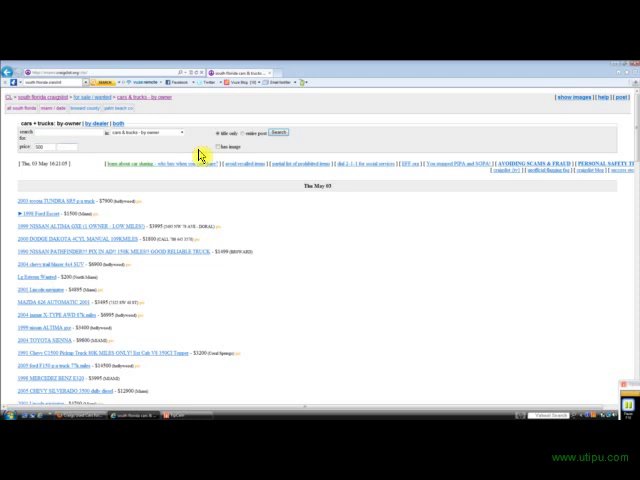
{"action": "mouse_move", "coordinate": [90, 144]}
{"action": "type", "text": "mazda"}
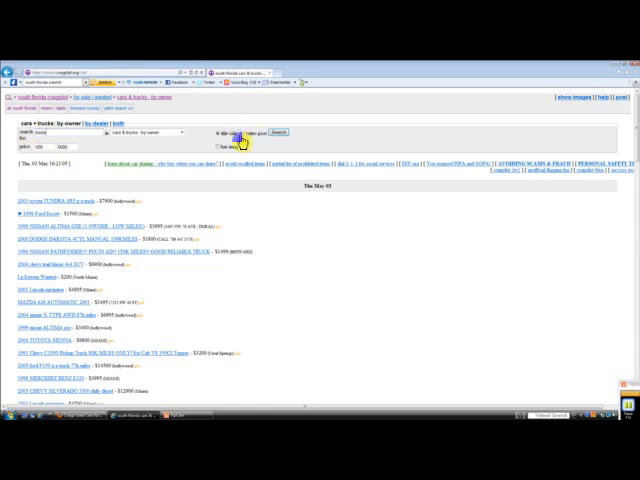
Step: Run the 'trade' keyword search over the by-owner cars and trucks listings
{"action": "left_click", "coordinate": [268, 132]}
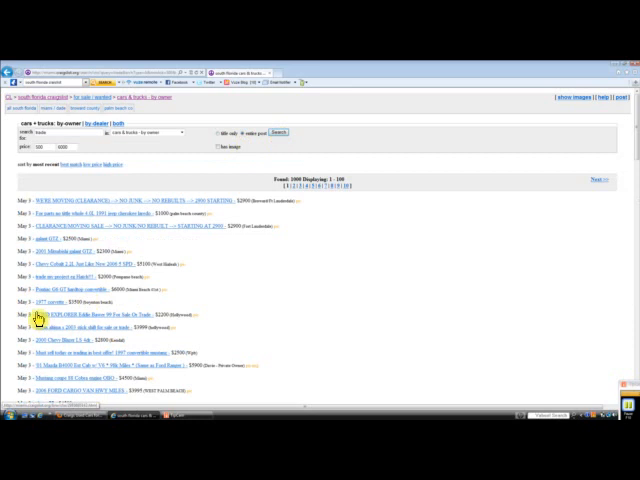
{"action": "mouse_move", "coordinate": [260, 200]}
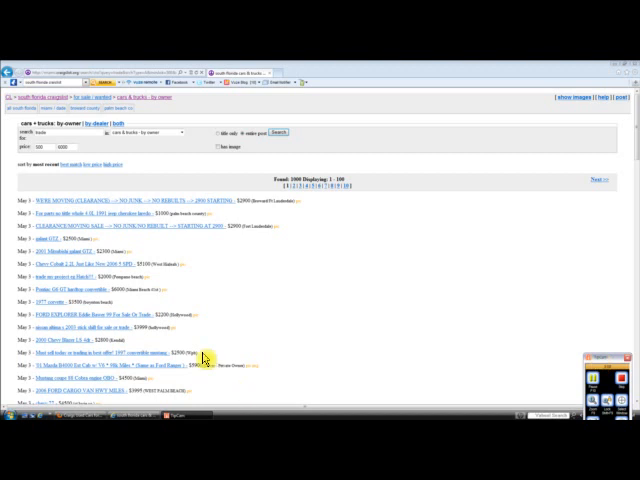
{"action": "mouse_move", "coordinate": [108, 340]}
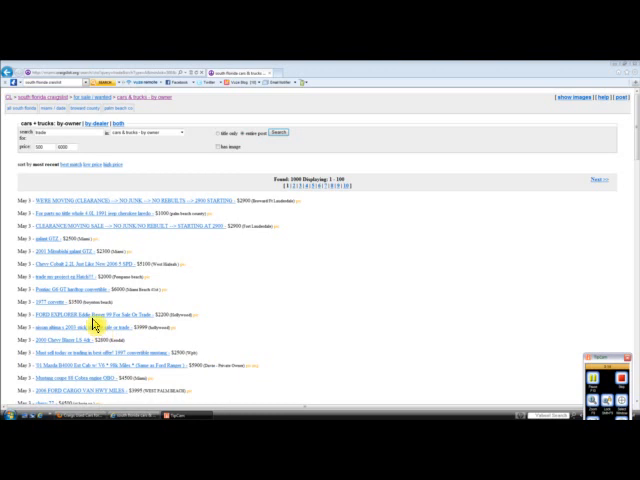
Step: View the FORD EXPLORER Eddie Bauer 99 For Sale Or Trade ad and another of its photos
{"action": "left_click", "coordinate": [96, 312]}
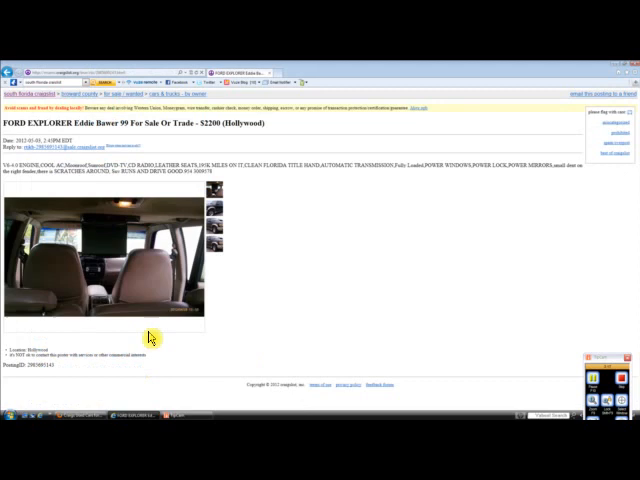
{"action": "mouse_move", "coordinate": [12, 176]}
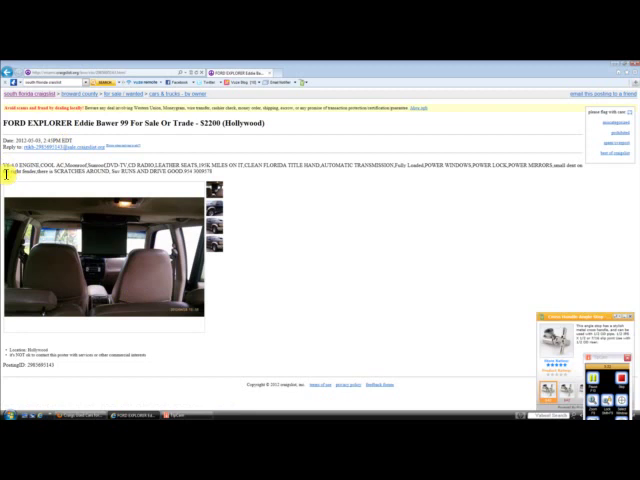
{"action": "mouse_move", "coordinate": [588, 316]}
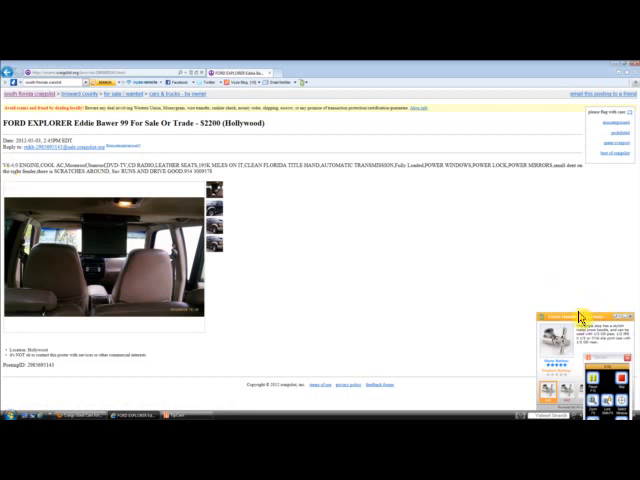
{"action": "mouse_move", "coordinate": [310, 144]}
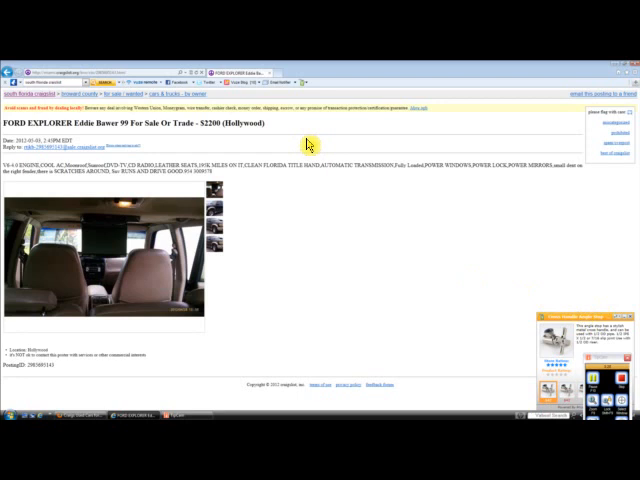
{"action": "mouse_move", "coordinate": [288, 180]}
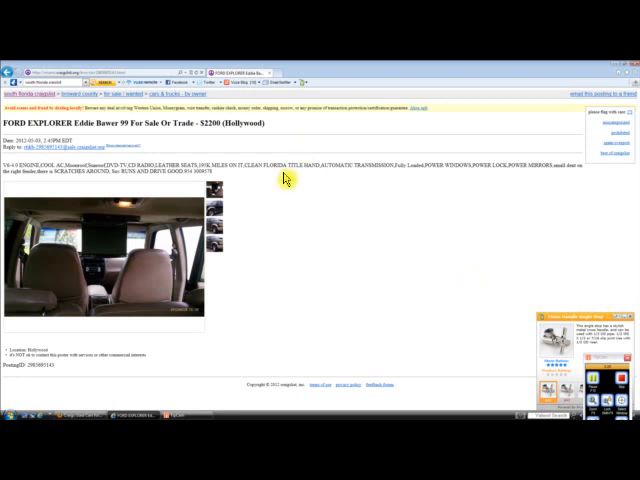
{"action": "mouse_move", "coordinate": [104, 184]}
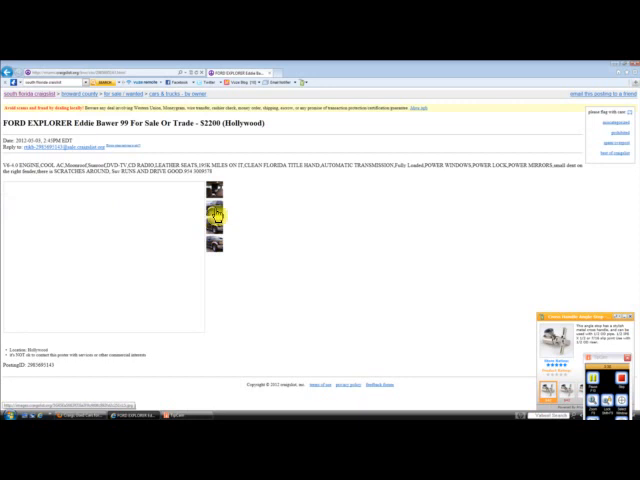
{"action": "left_click", "coordinate": [214, 216]}
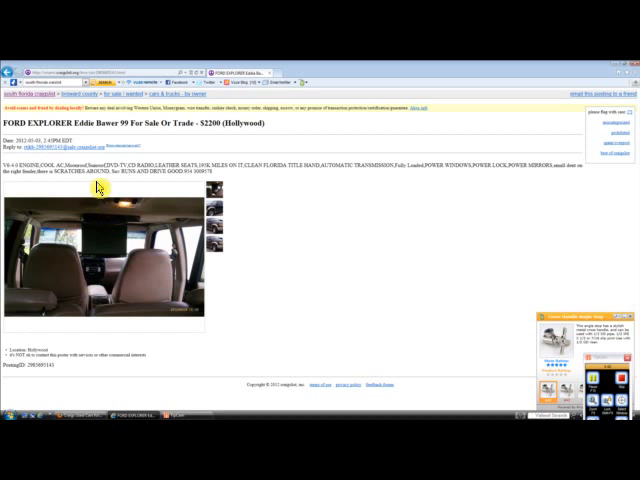
{"action": "mouse_move", "coordinate": [136, 186]}
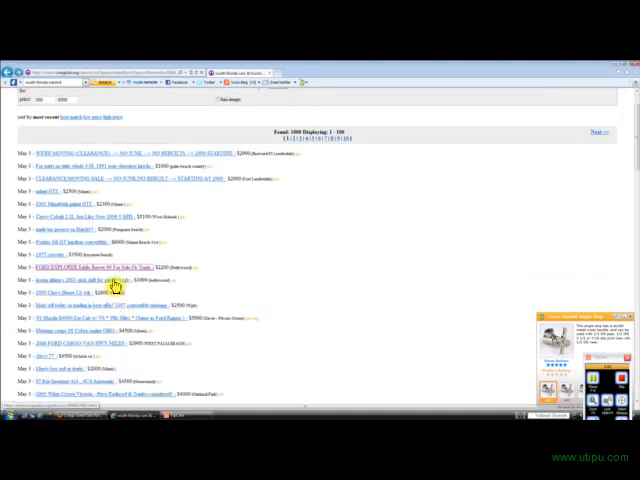
Step: View the Nissan Altima stick shift for sale or trade ad from the results
{"action": "left_click", "coordinate": [92, 292]}
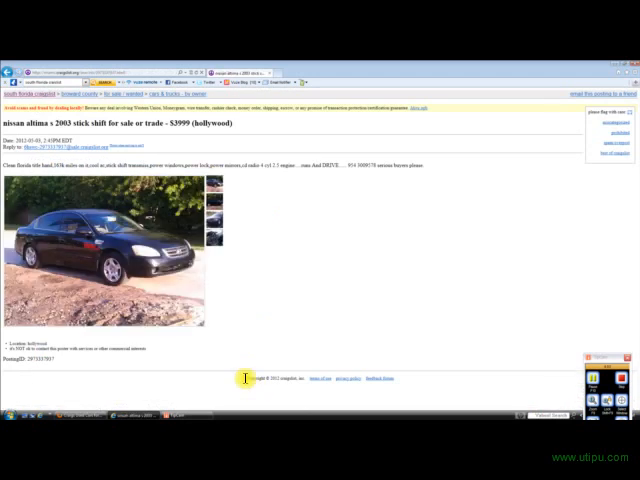
{"action": "mouse_move", "coordinate": [242, 180]}
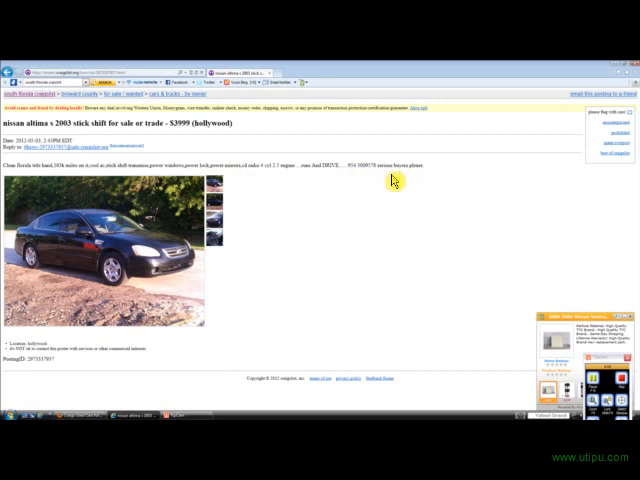
{"action": "mouse_move", "coordinate": [176, 204]}
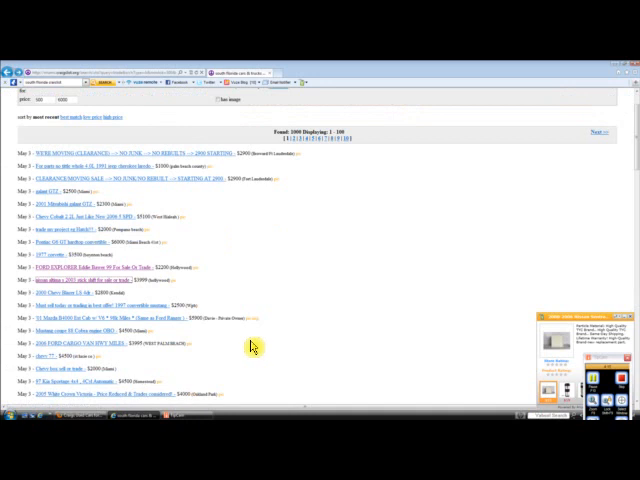
Step: Scroll through the trade results to reach the 'galant GTZ - $2900 (Miami)' listing
{"action": "scroll", "scroll_direction": "down", "scroll_amount": 3}
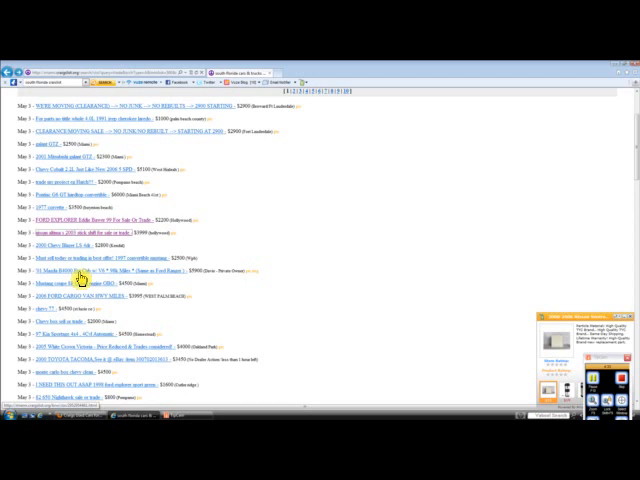
{"action": "scroll", "scroll_direction": "down", "scroll_amount": 3}
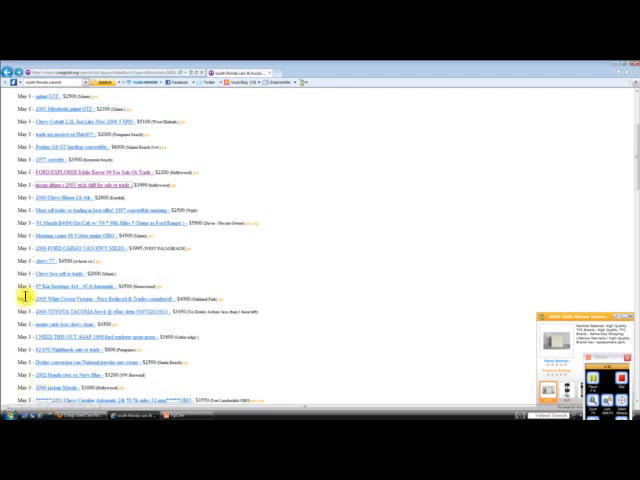
{"action": "scroll", "scroll_direction": "up", "scroll_amount": 3}
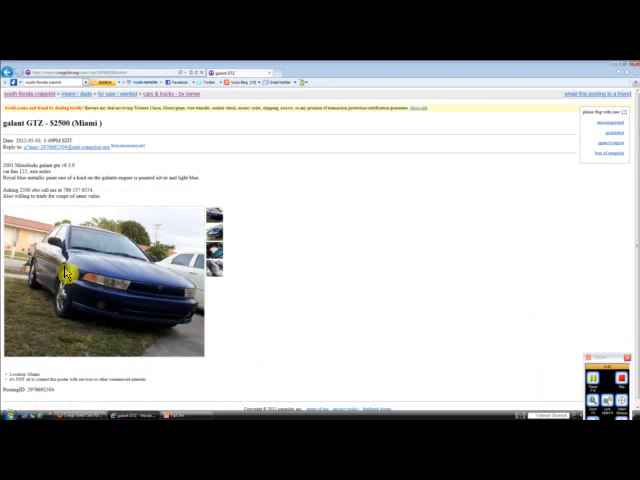
{"action": "mouse_move", "coordinate": [52, 222]}
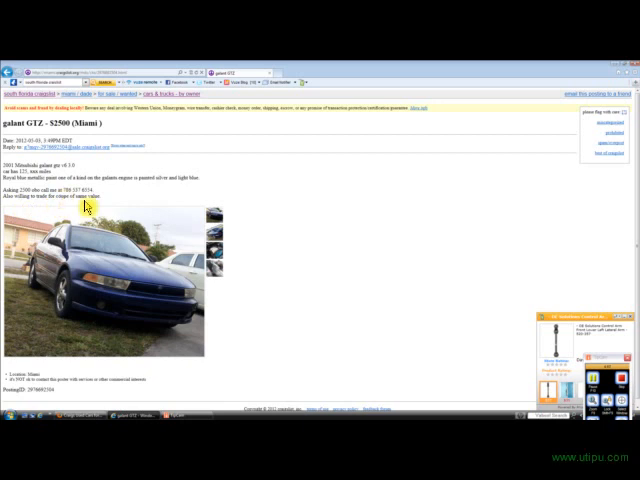
{"action": "mouse_move", "coordinate": [200, 302]}
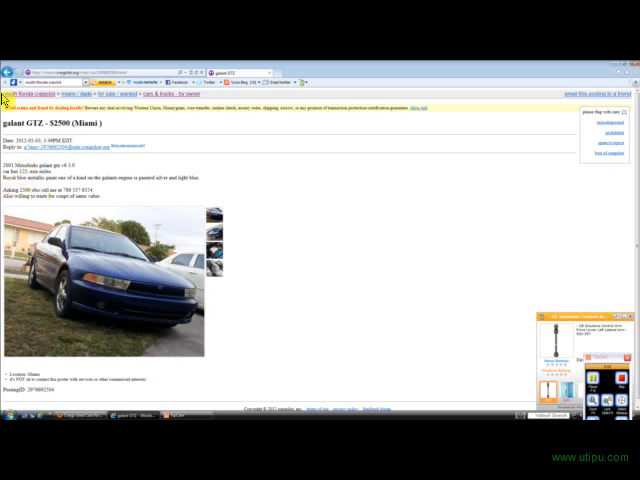
{"action": "mouse_move", "coordinate": [64, 162]}
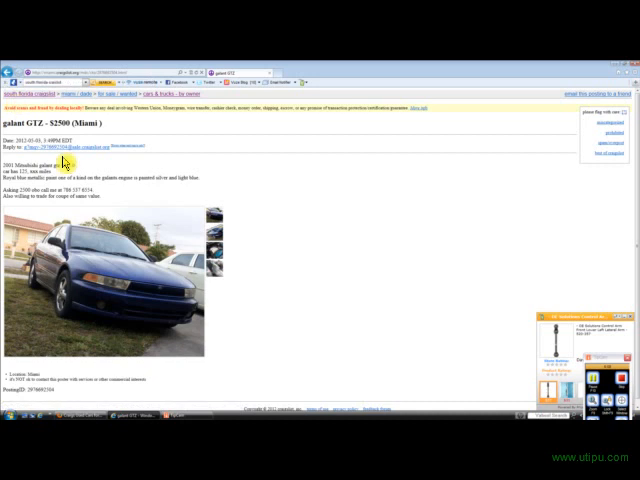
Step: Browse the Galant GTZ ad's rear, interior and additional photos
{"action": "left_click", "coordinate": [212, 268]}
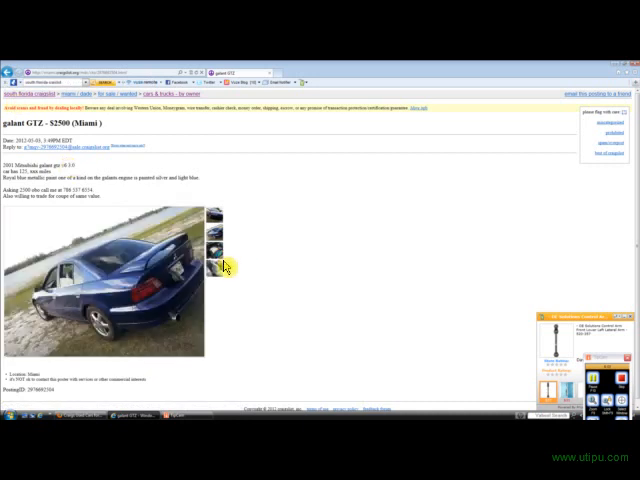
{"action": "left_click", "coordinate": [218, 270]}
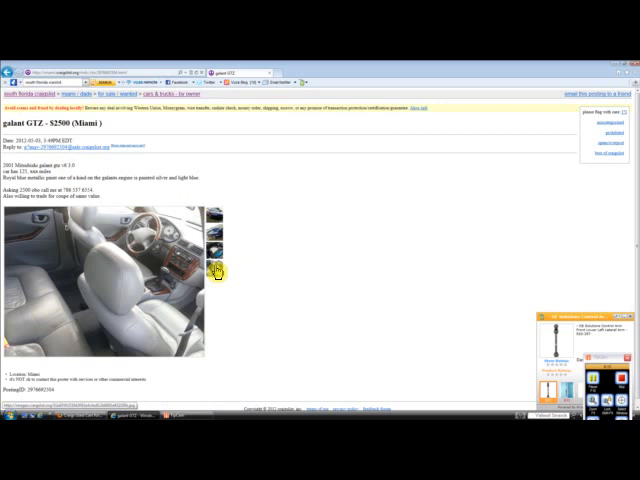
{"action": "left_click", "coordinate": [214, 270]}
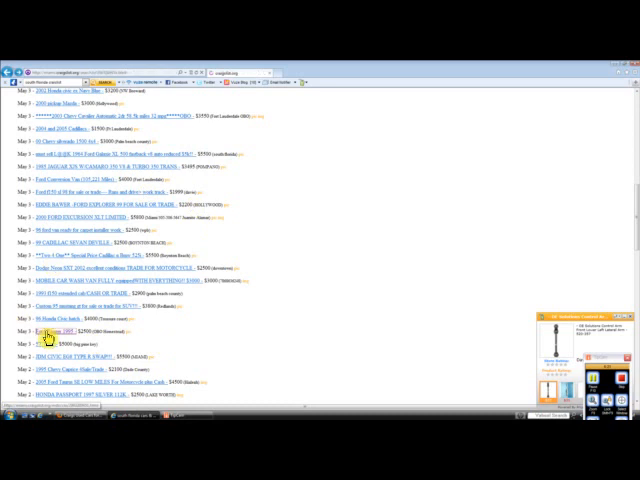
Step: View the 'Ford Ranger 1995 - $2500 (SW Homestead)' ad from the results
{"action": "left_click", "coordinate": [56, 332]}
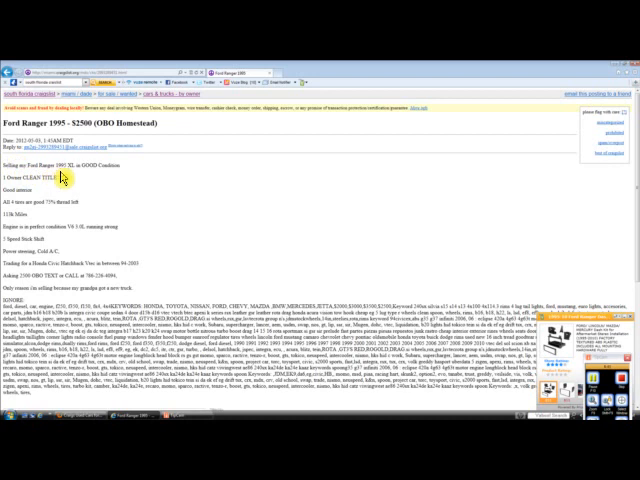
{"action": "mouse_move", "coordinate": [70, 244]}
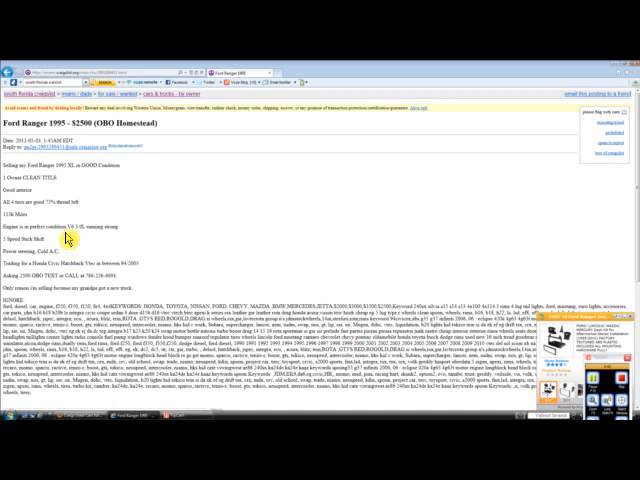
{"action": "mouse_move", "coordinate": [112, 298]}
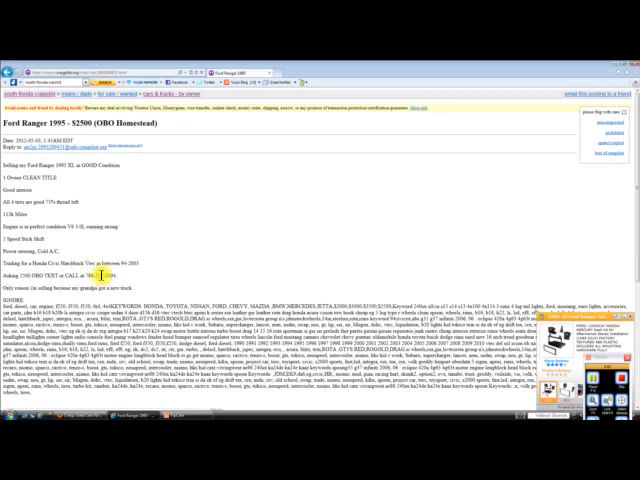
Step: Scroll down through the 1995 Ford Ranger posting's description and details
{"action": "scroll", "scroll_direction": "down", "scroll_amount": 3}
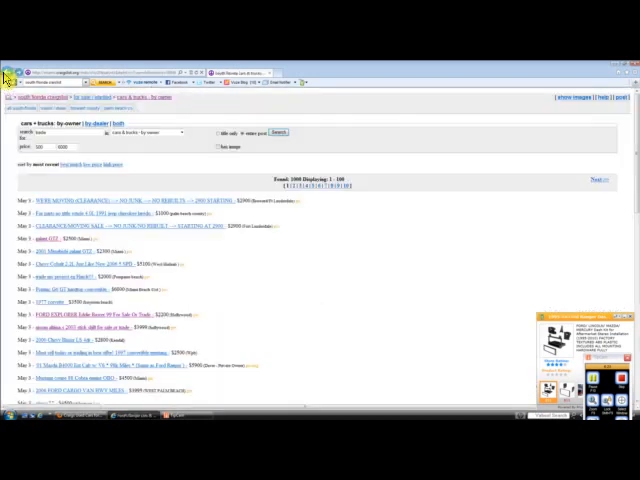
{"action": "scroll", "scroll_direction": "down", "scroll_amount": 3}
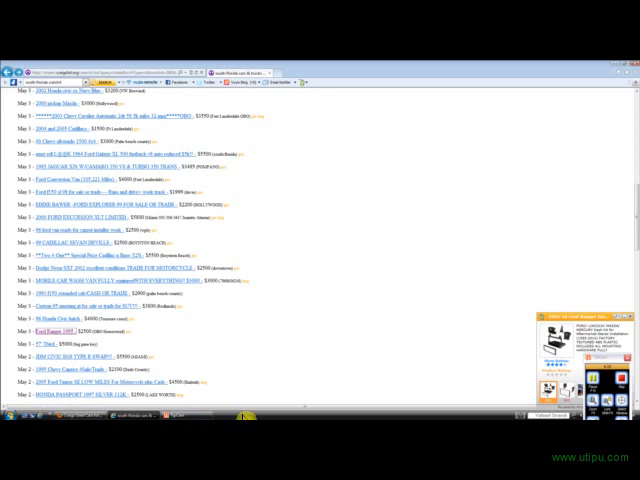
{"action": "mouse_move", "coordinate": [228, 378]}
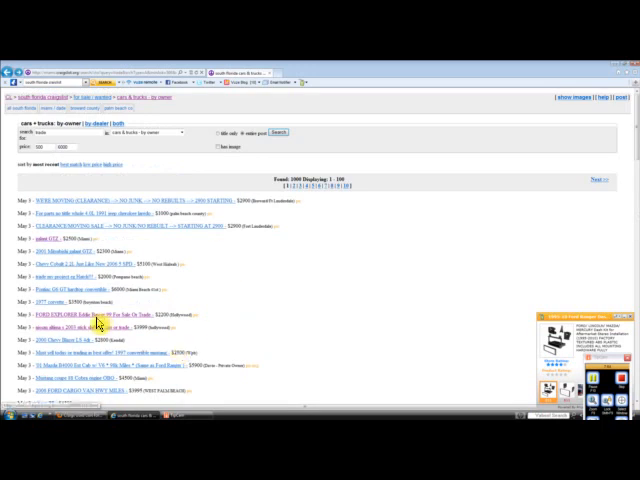
{"action": "mouse_move", "coordinate": [84, 364]}
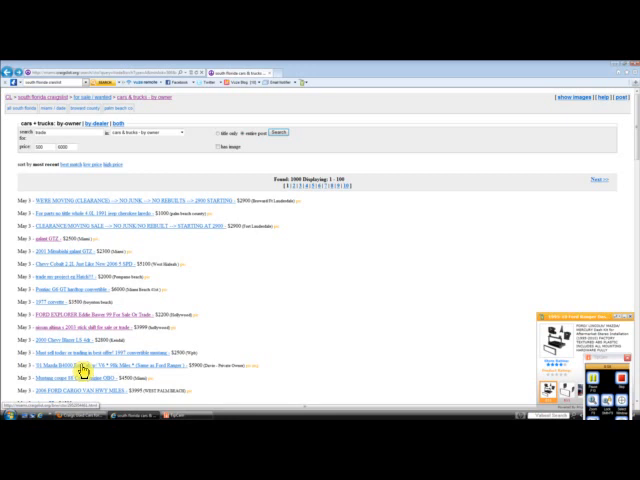
{"action": "mouse_move", "coordinate": [504, 344]}
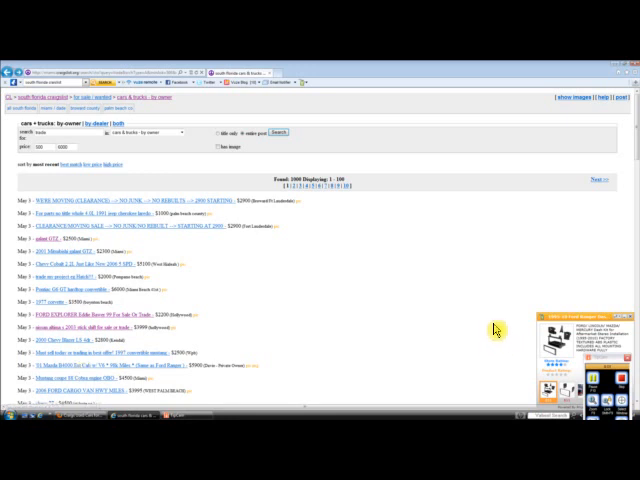
{"action": "mouse_move", "coordinate": [512, 342]}
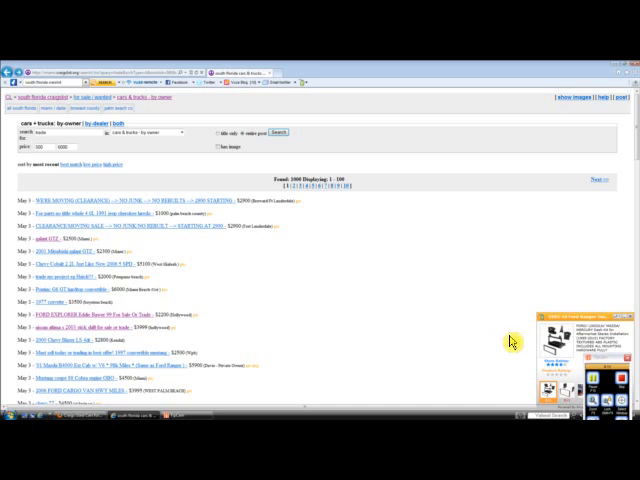